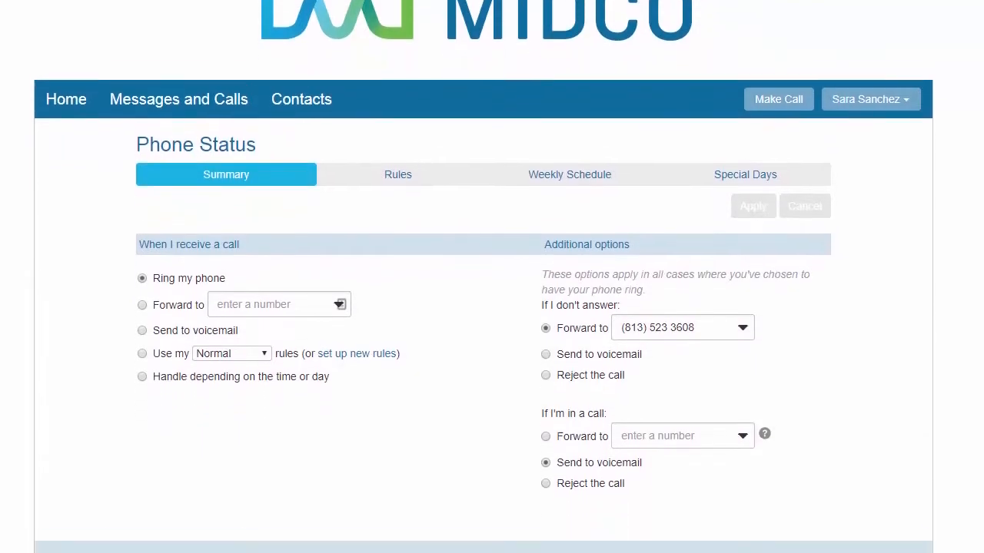
Go from Devices to the Desk Phone's set-keys page and edit the Polycom VVX 411
scroll(down, 3)
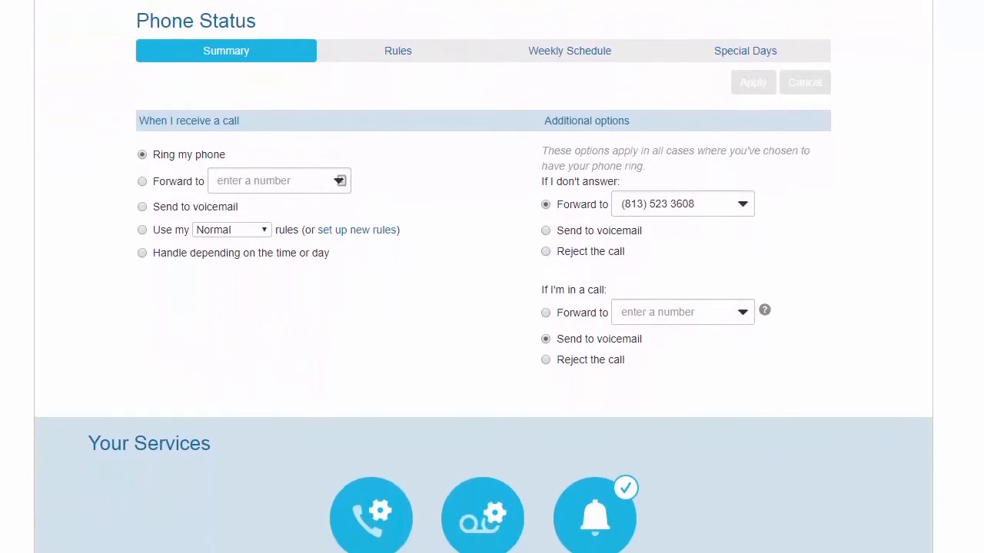
scroll(down, 3)
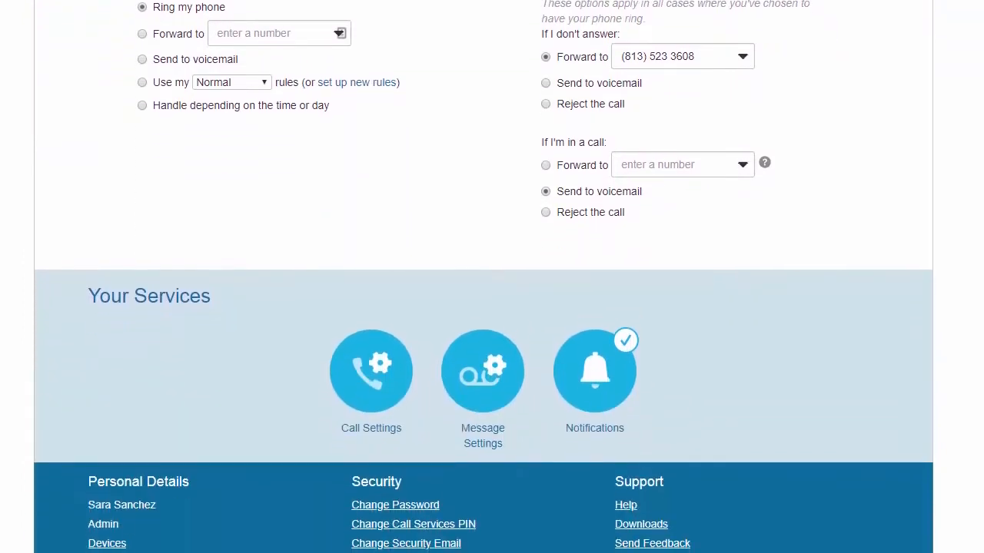
scroll(down, 3)
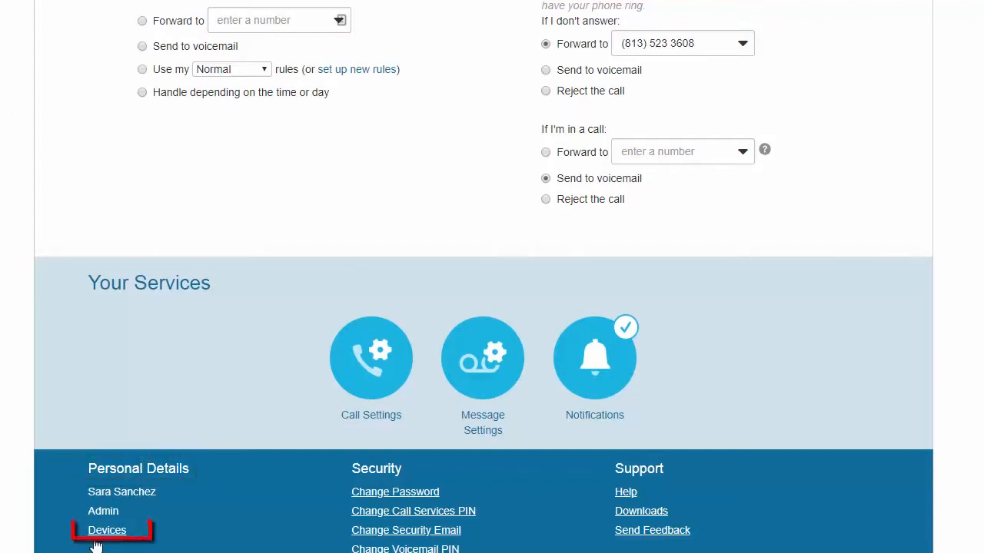
click(108, 530)
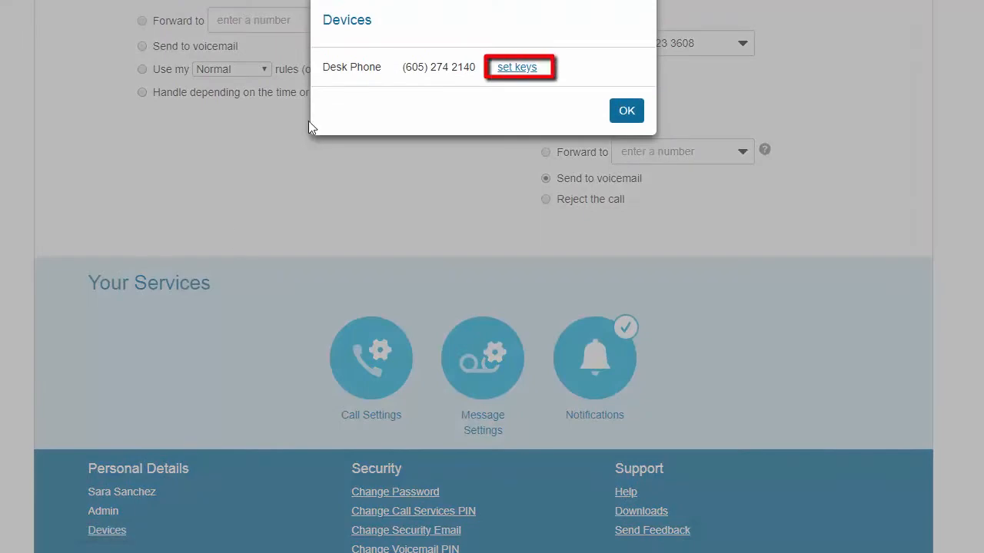
click(521, 68)
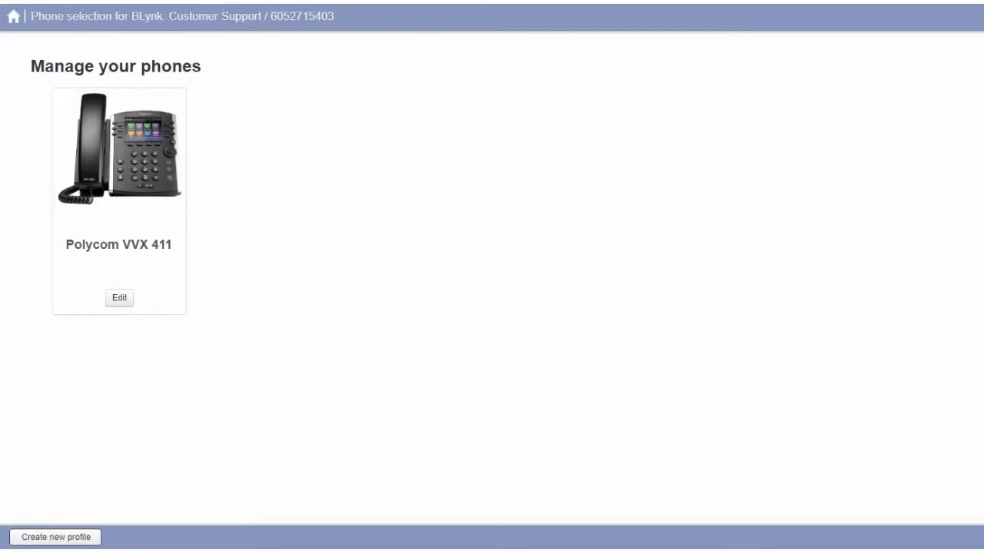
click(120, 298)
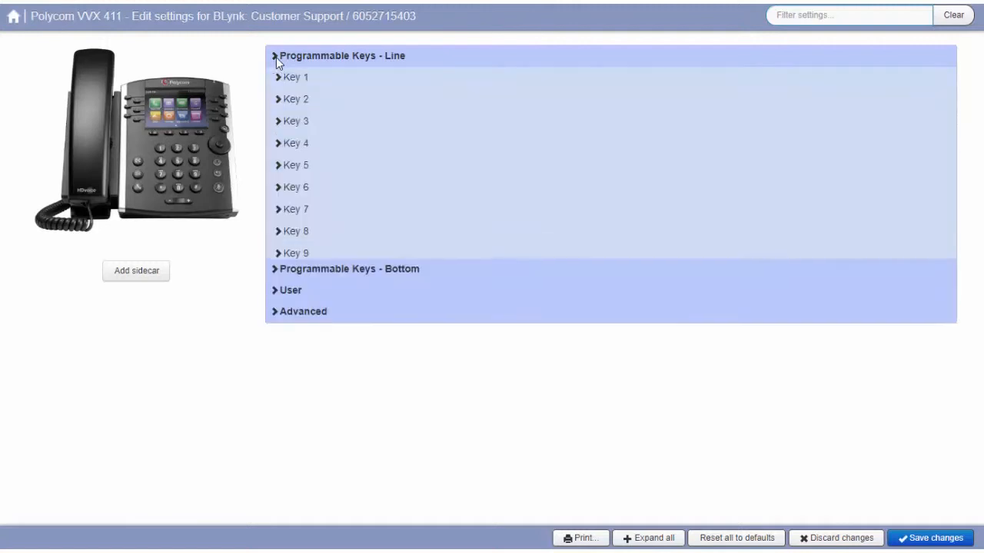
Under Programmable Keys - Line, set Key 2's soft key action to Enhanced Call Park
click(273, 56)
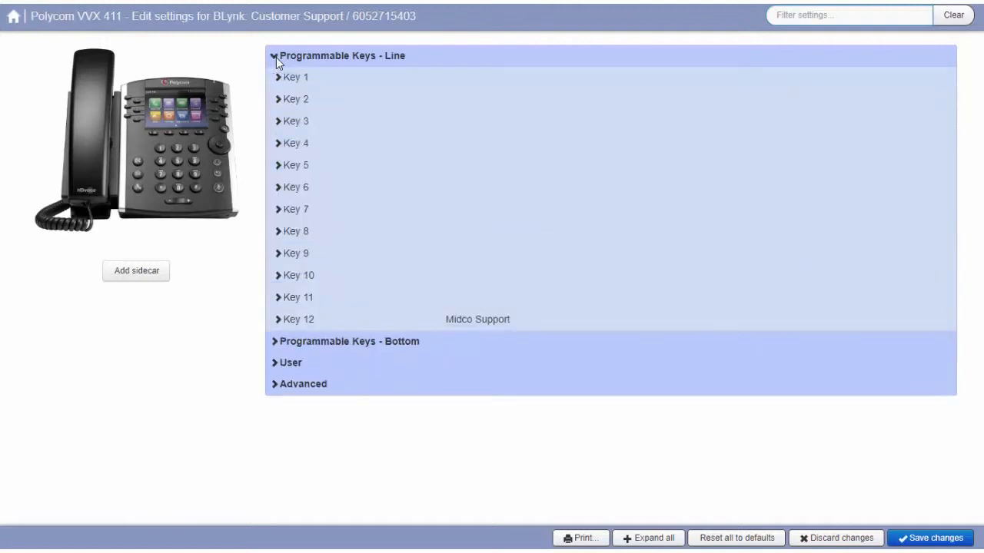
click(295, 98)
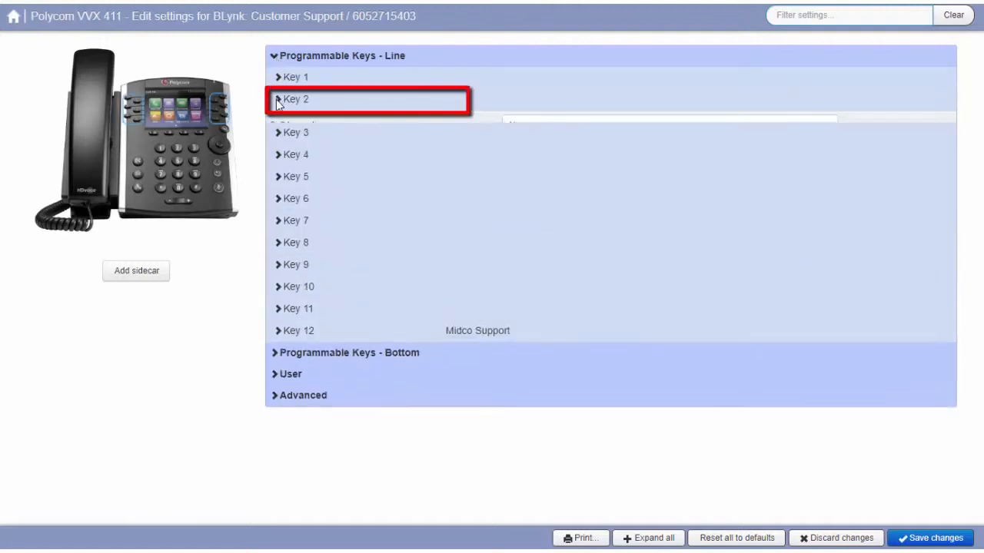
click(275, 99)
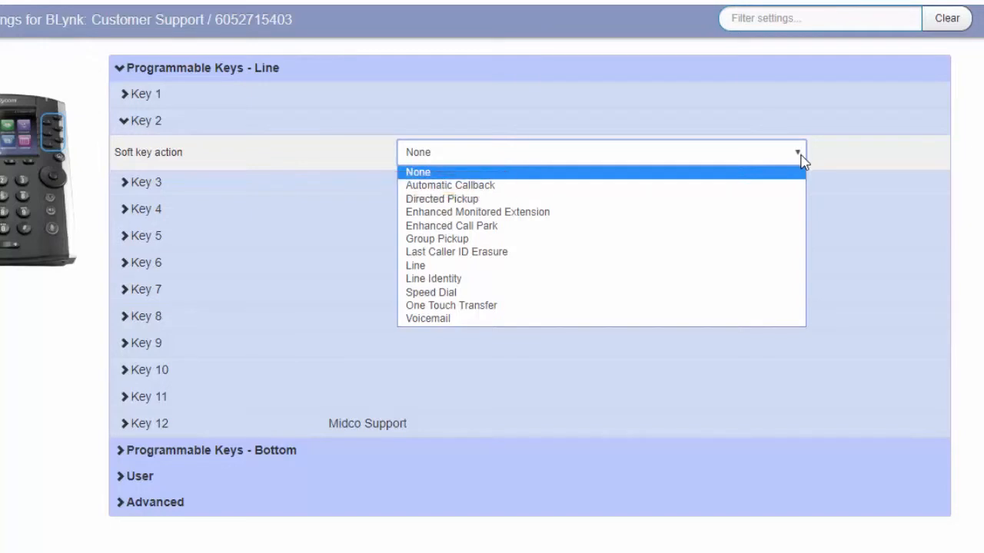
click(449, 185)
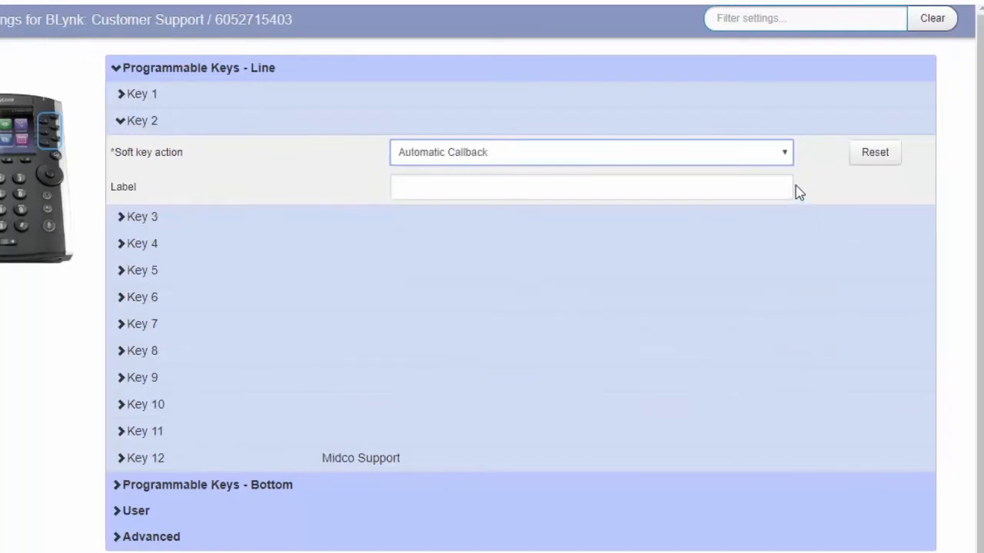
mouse_move(785, 158)
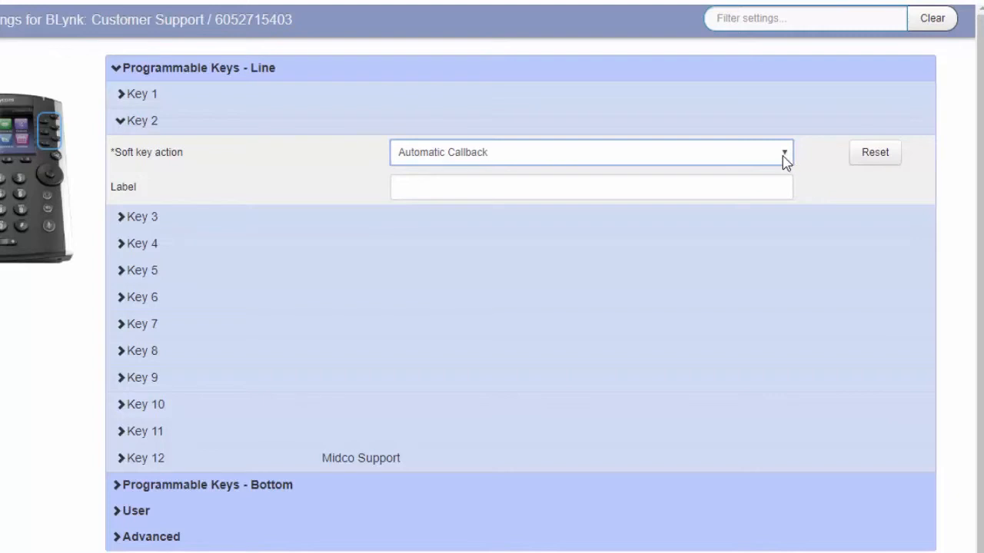
click(784, 152)
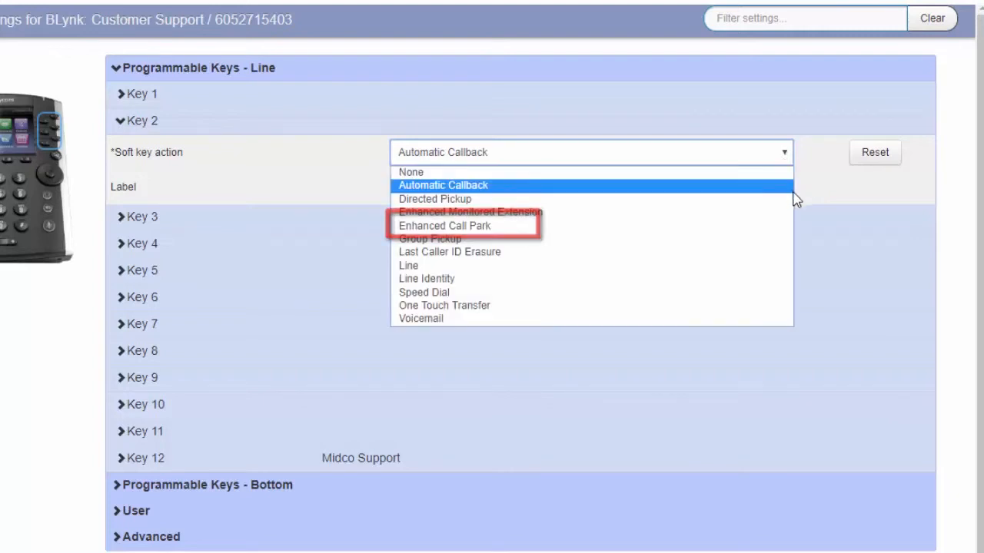
click(460, 224)
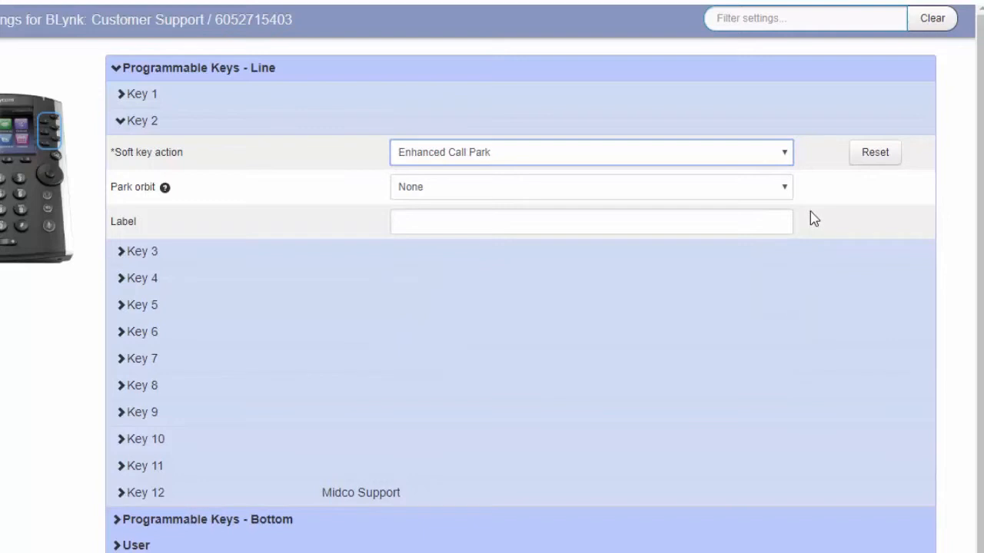
mouse_move(137, 135)
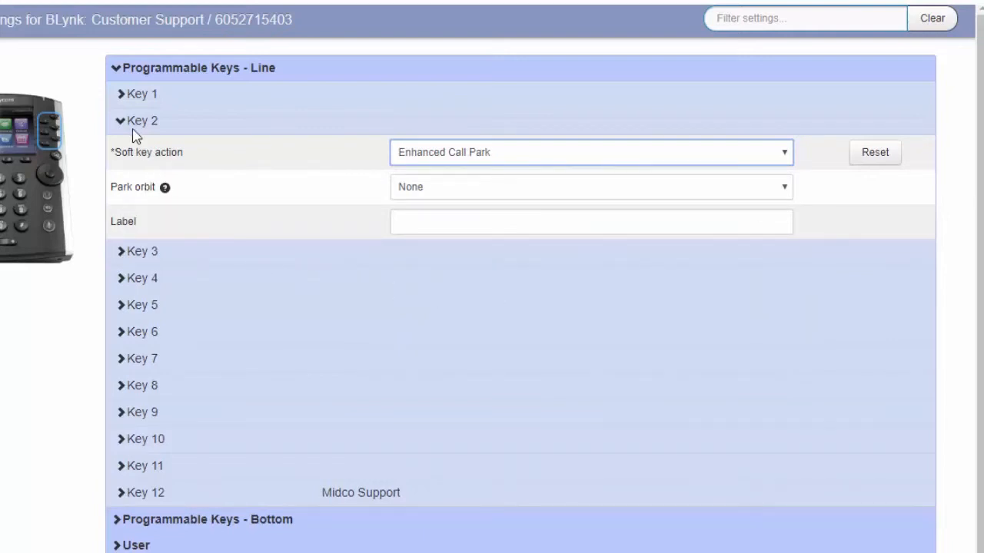
Under Programmable Keys - Bottom, set Key 3's soft key action to Intercom
click(120, 68)
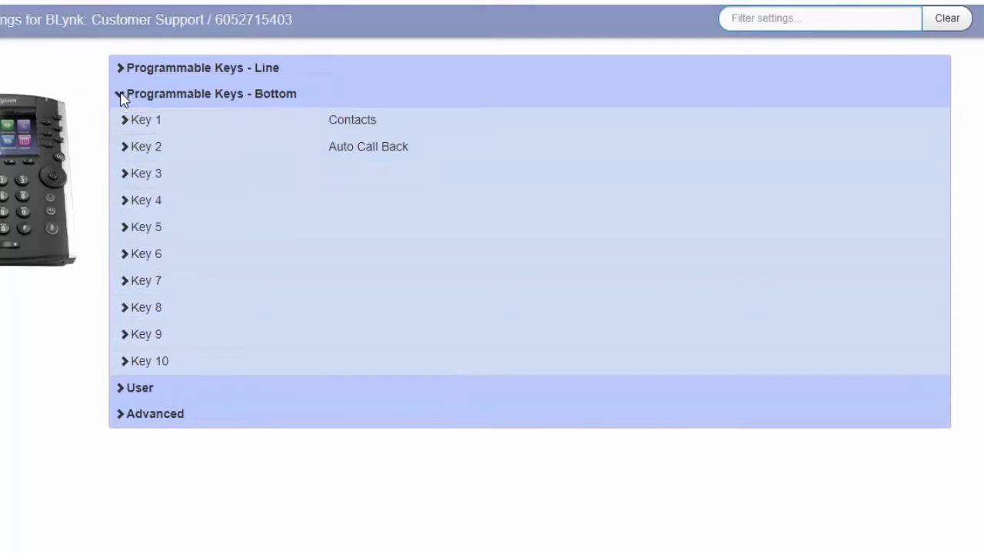
click(142, 173)
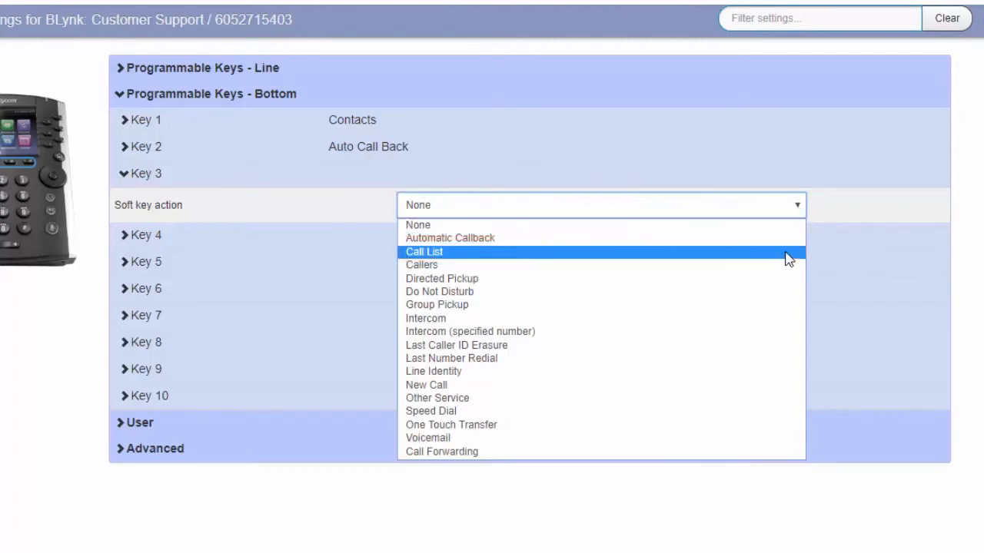
click(424, 252)
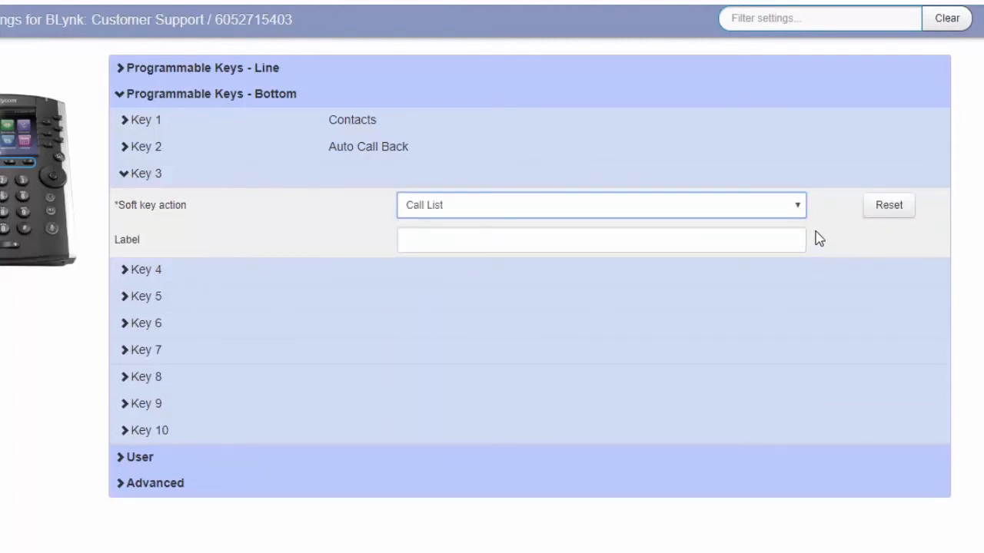
click(600, 204)
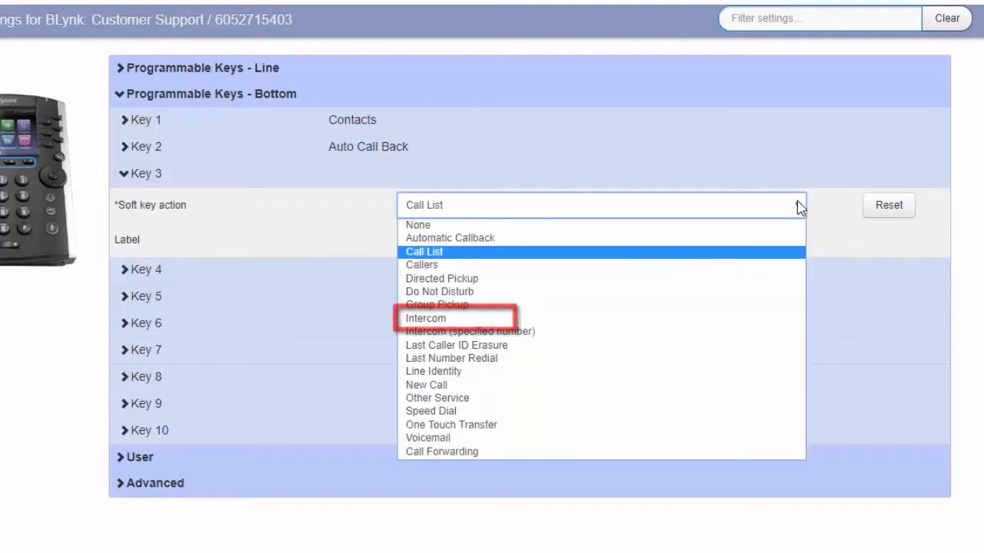
mouse_move(778, 335)
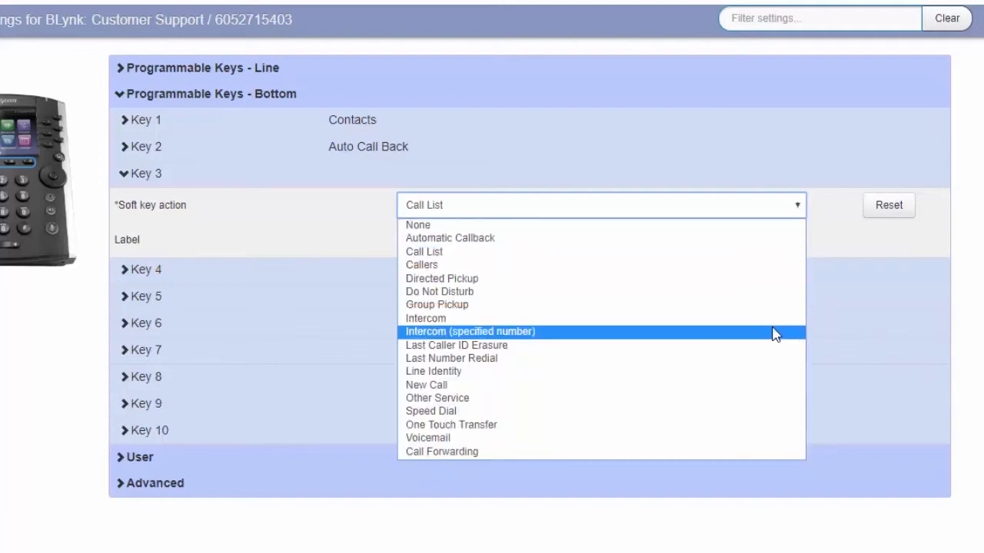
click(424, 318)
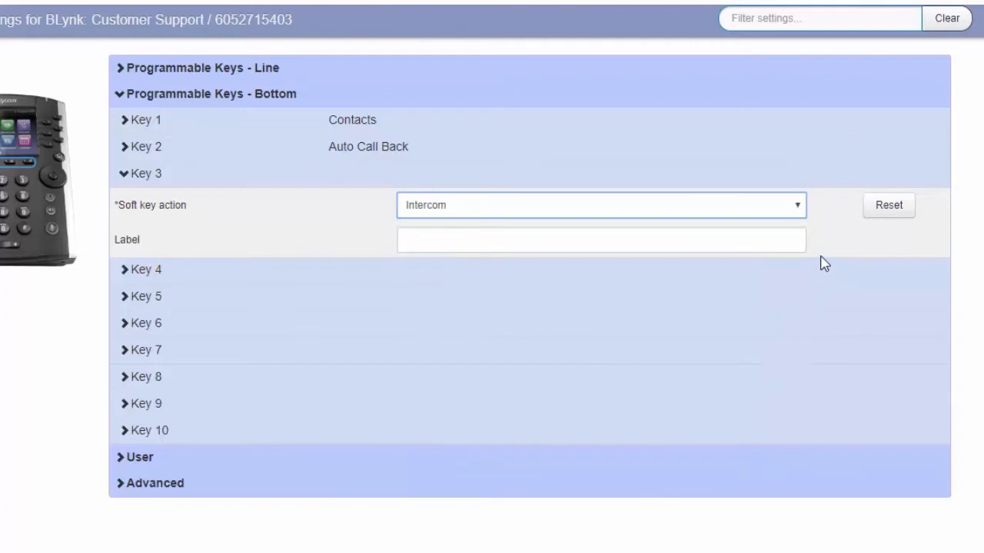
click(601, 240)
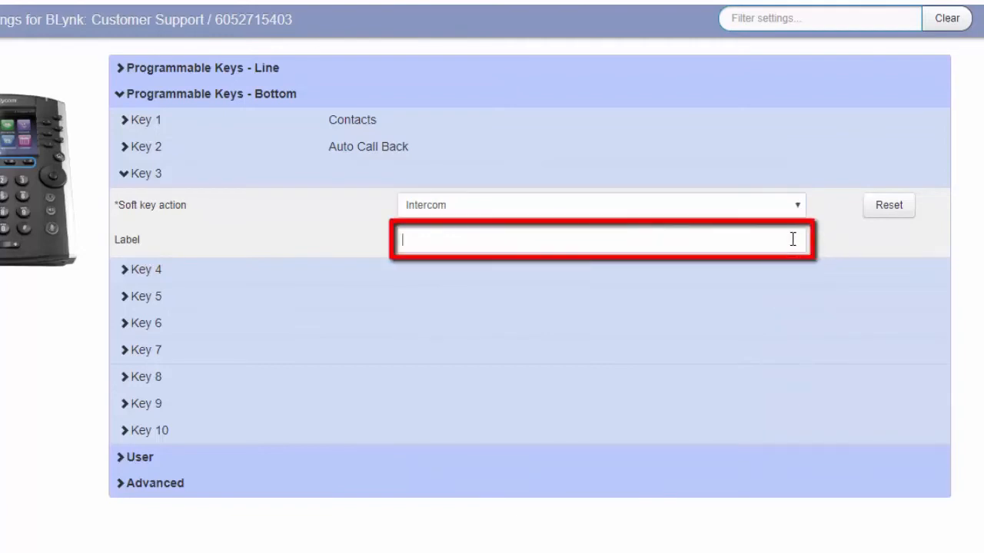
Label bottom Key 3 'Intercom' and save the phone's key settings
text(Intercom)
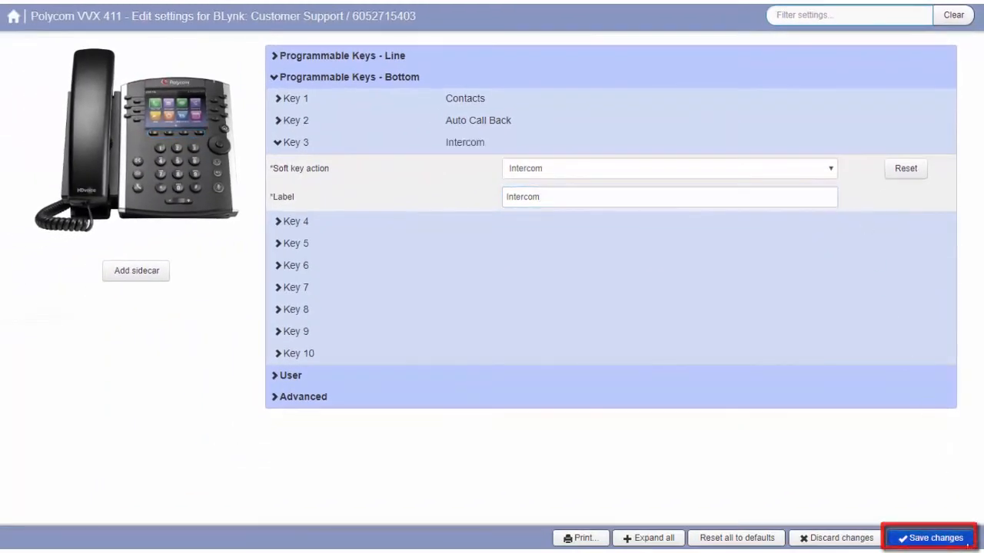
click(928, 538)
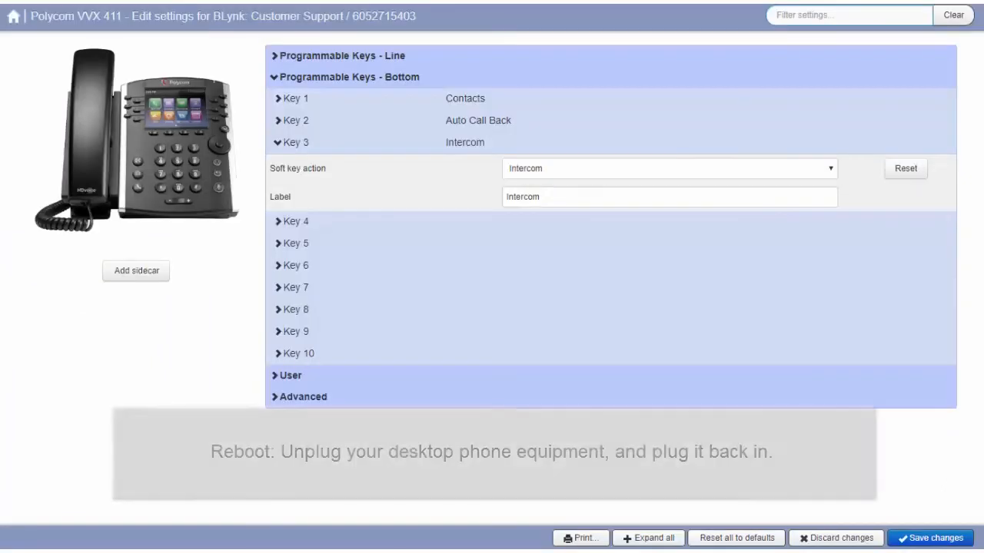